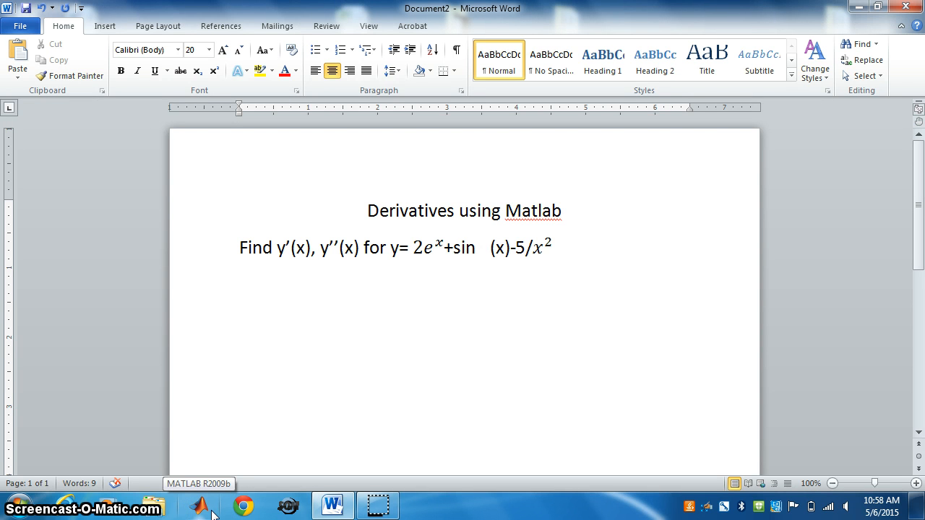
Bring the MATLAB session to the front from the taskbar.
click(465, 320)
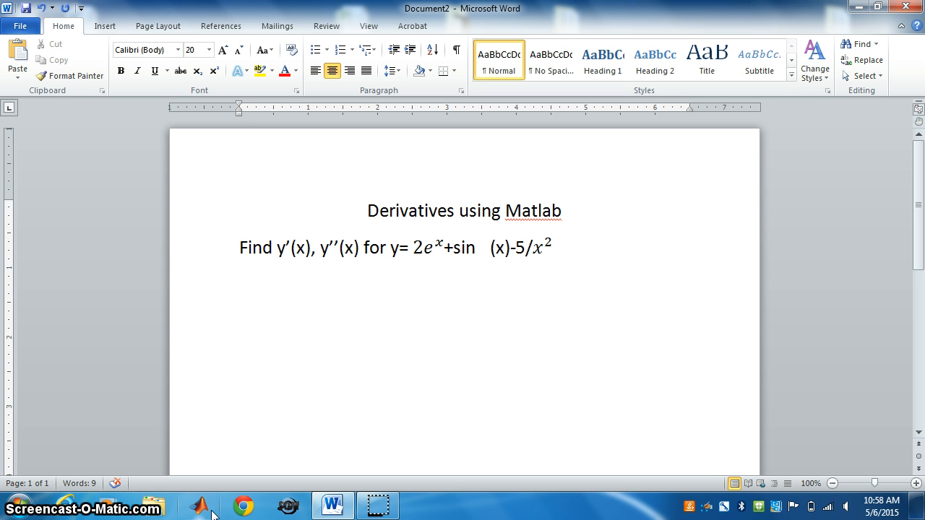
click(465, 321)
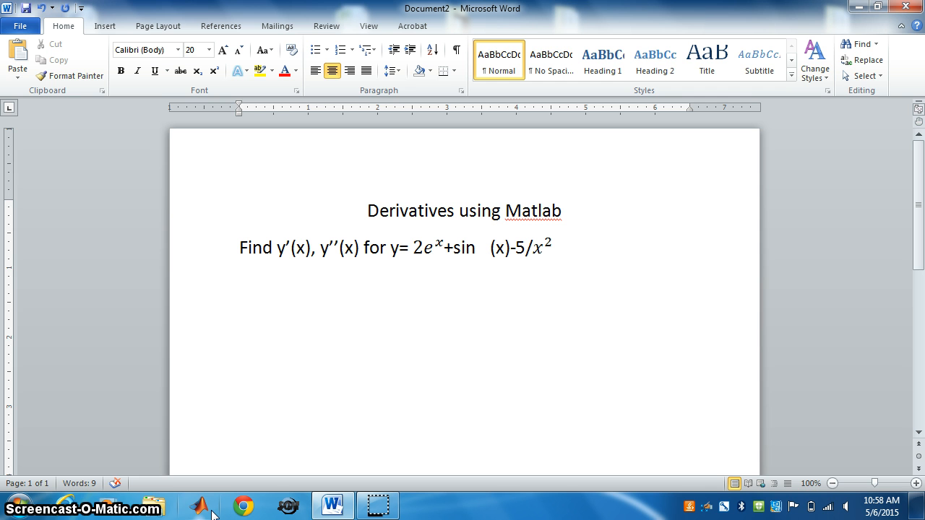
click(464, 321)
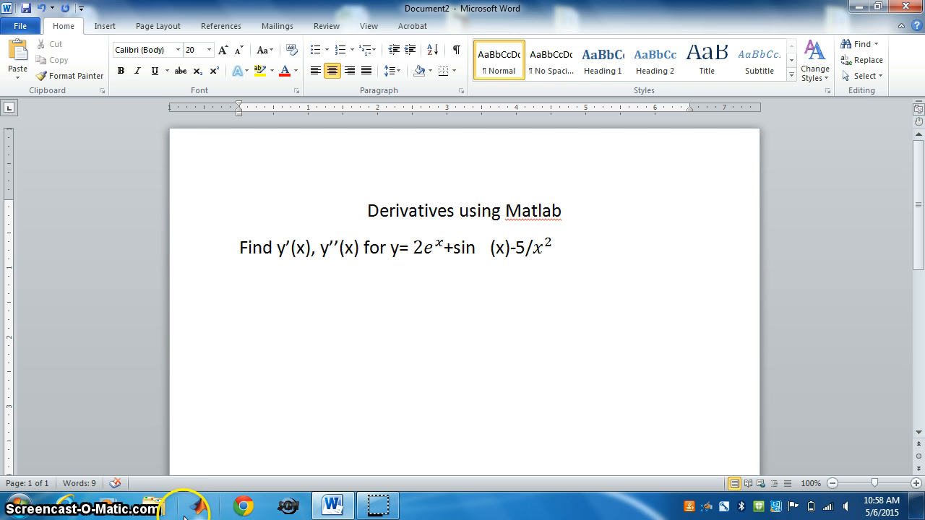
click(464, 321)
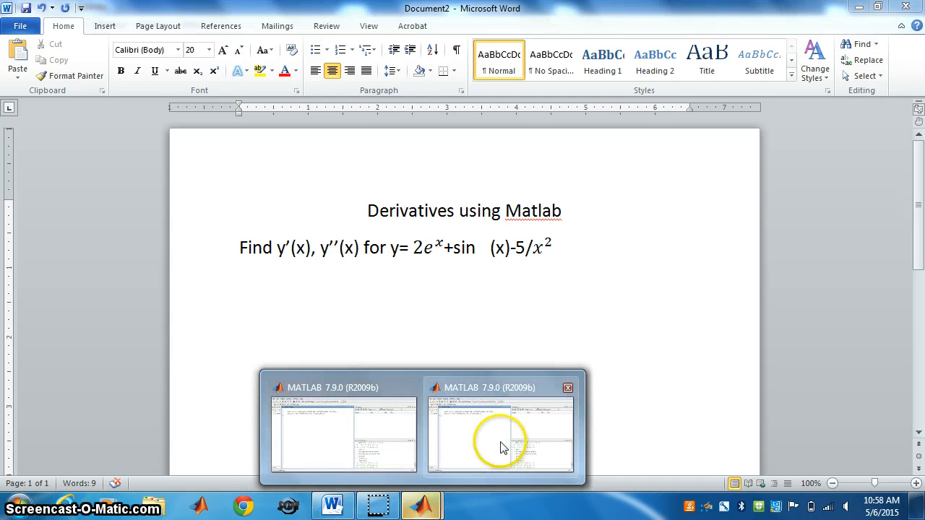
click(500, 430)
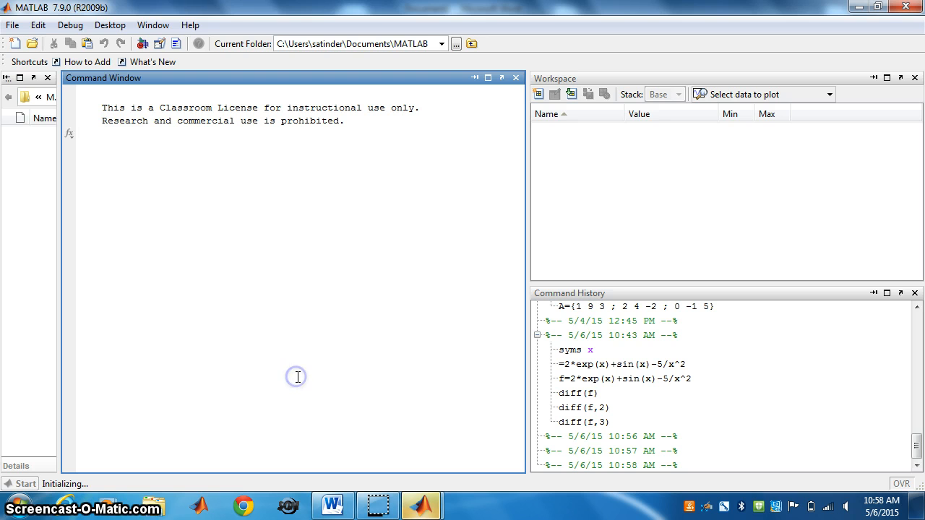
Declare x as a symbolic variable with syms x in the Command Window.
text(sy)
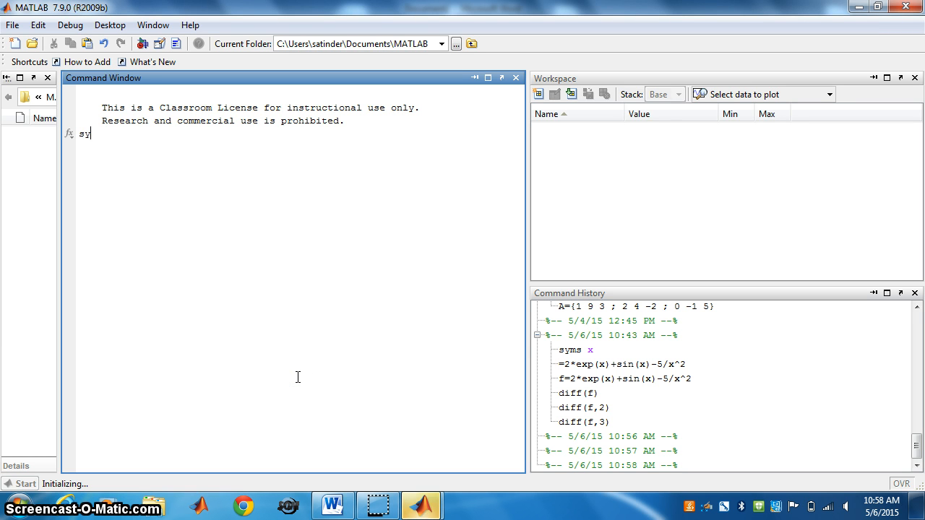
text(ms xx)
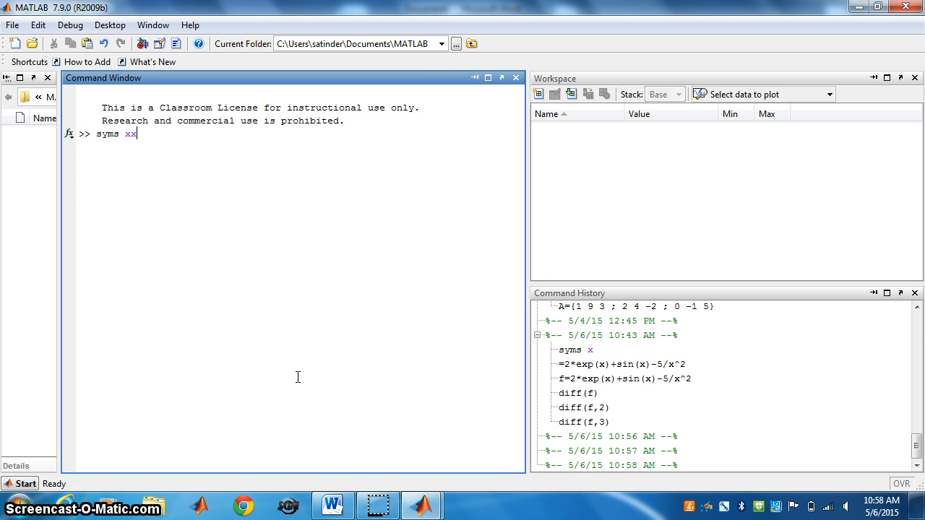
key(Backspace)
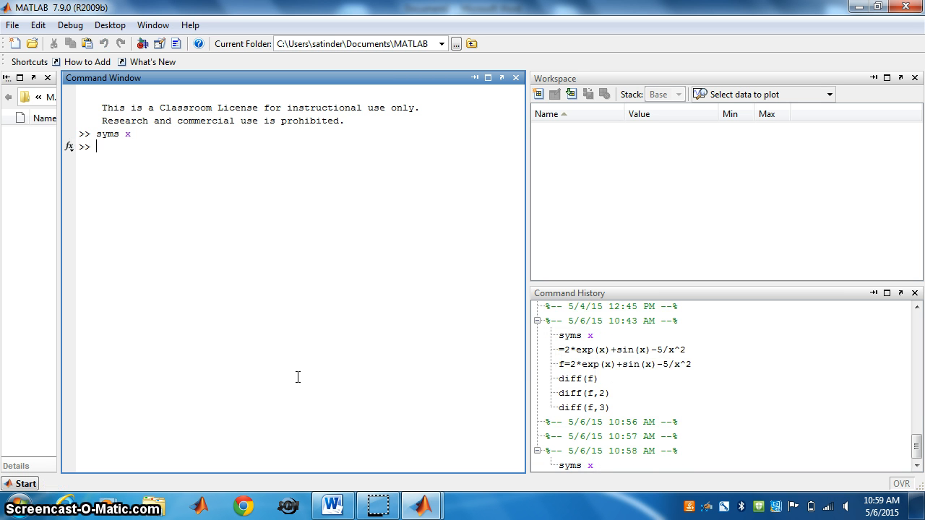
Enter f=2*exp(x)+sin(x)-5/x^2 at the Command Window prompt.
text(f)
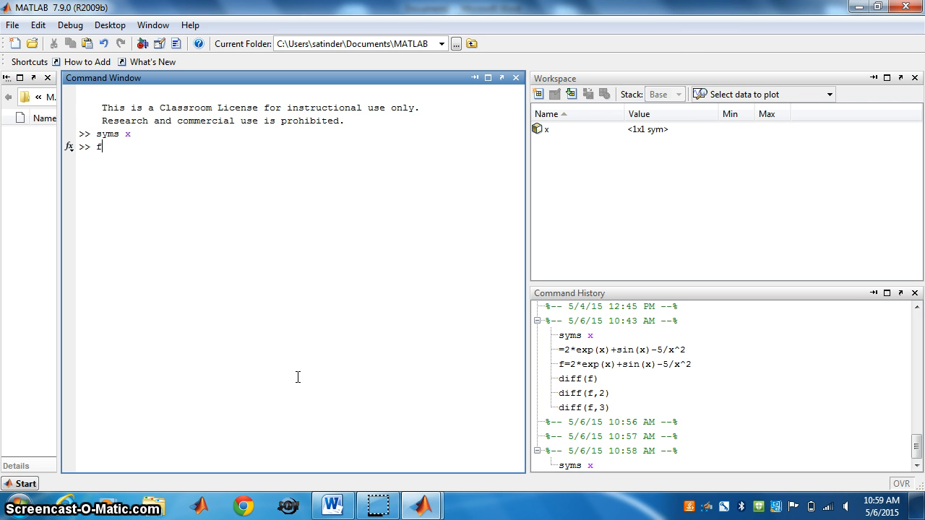
text(=)
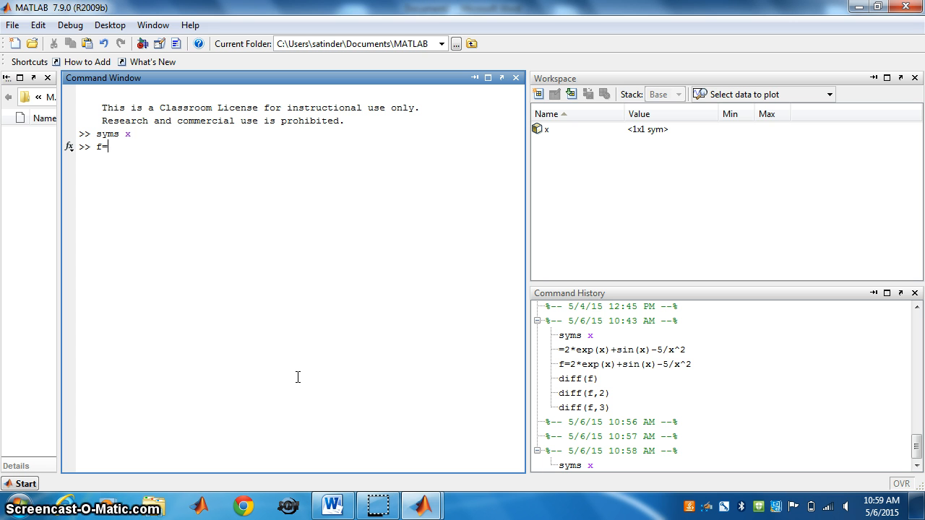
text(2)
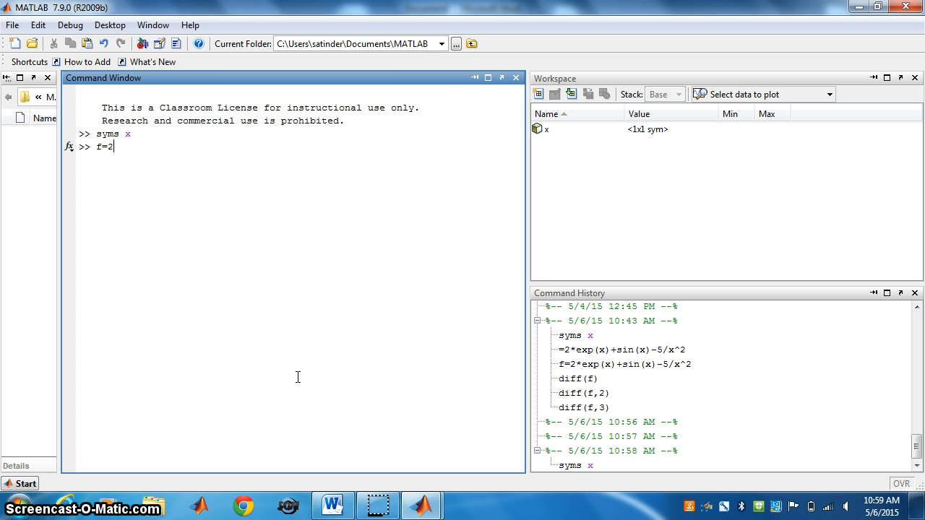
text(*)
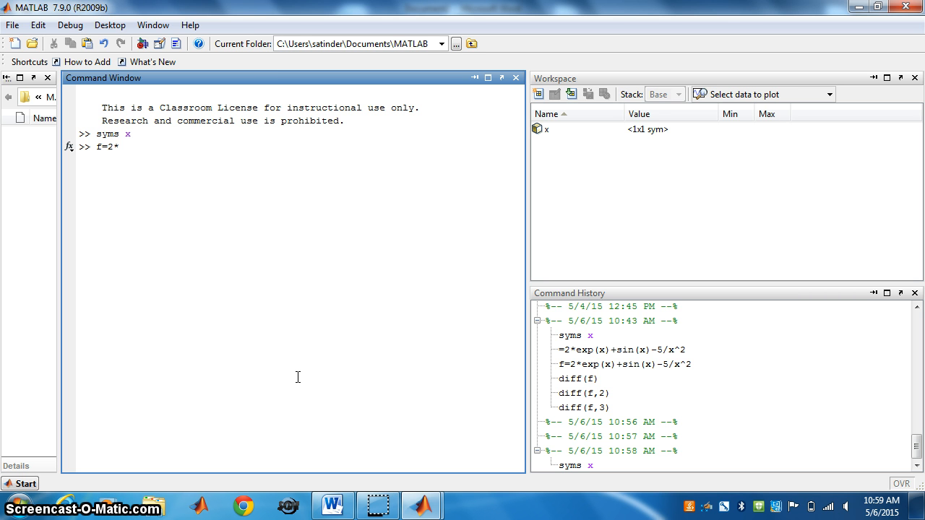
text(exp)
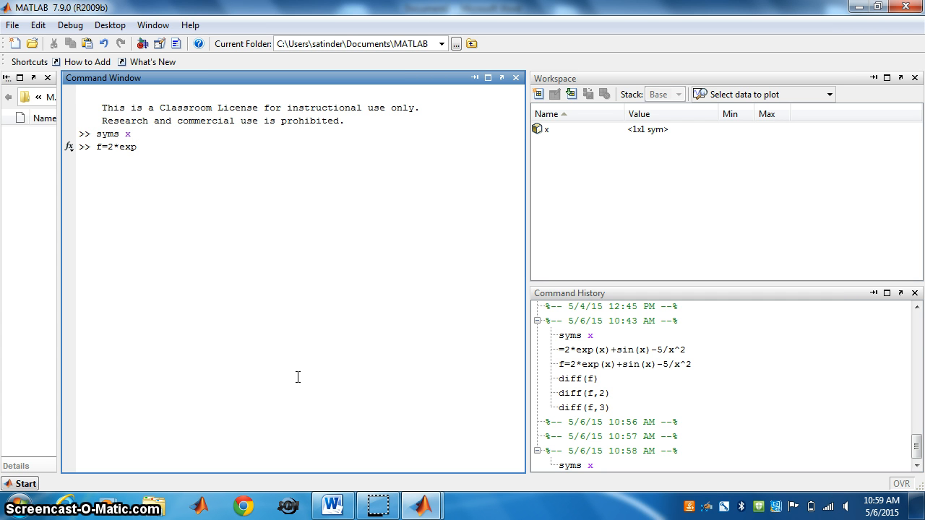
text((x)
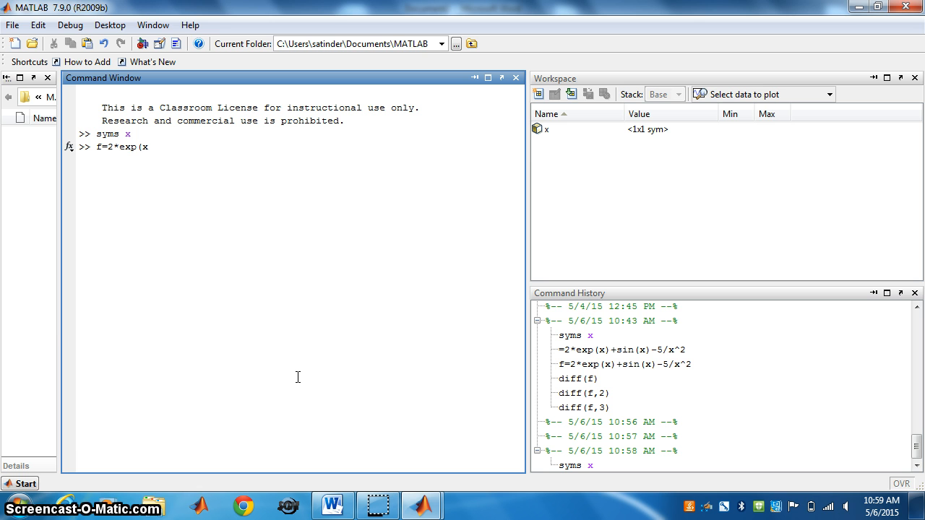
text())
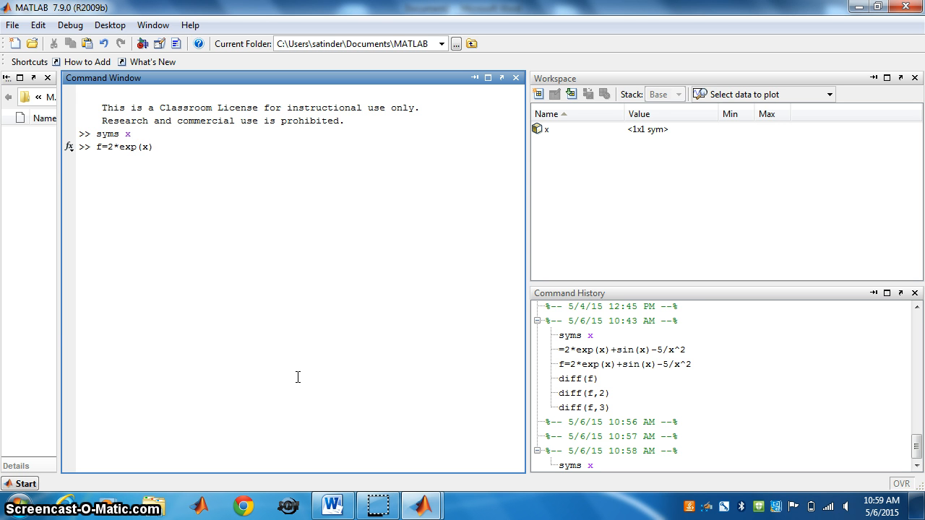
text(+sin)
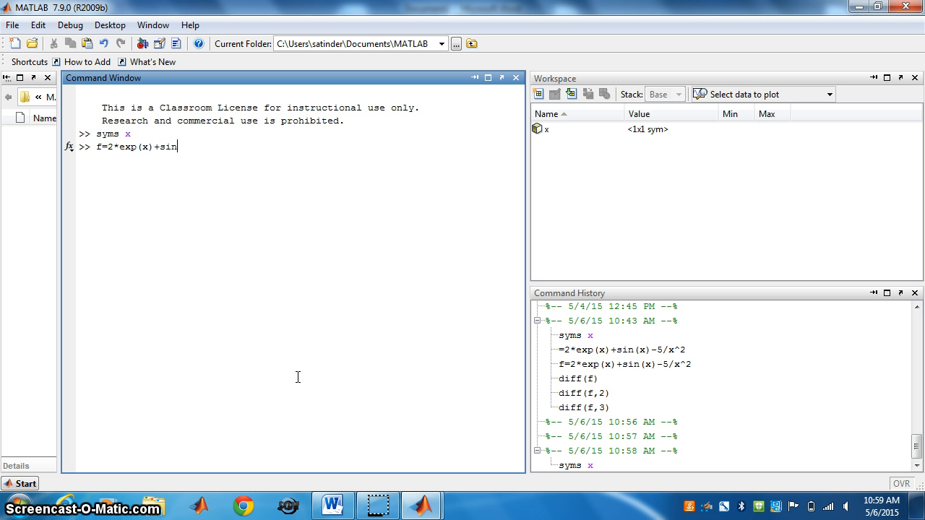
text(()
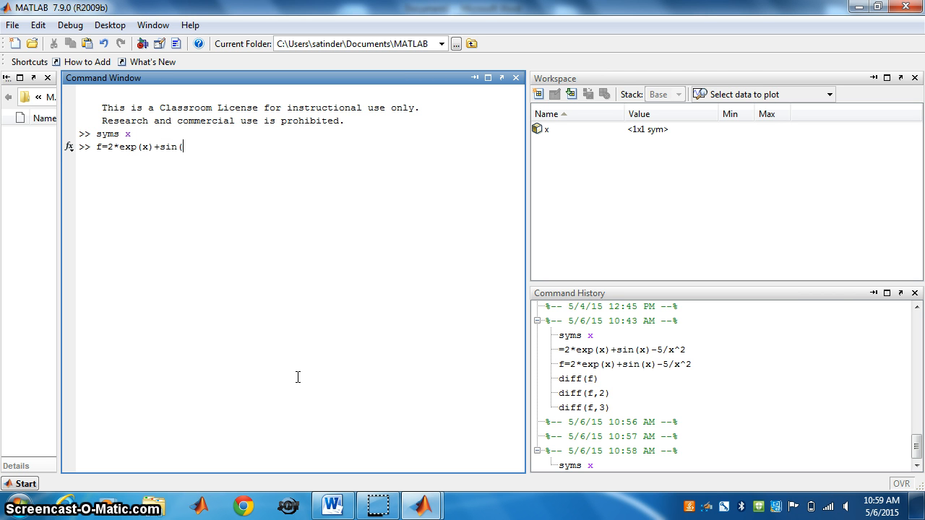
text(x))
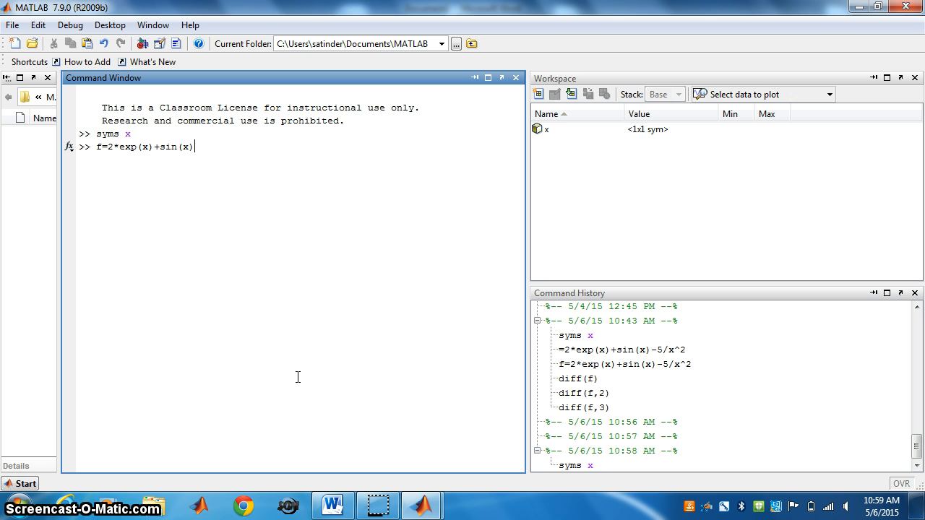
text(-)
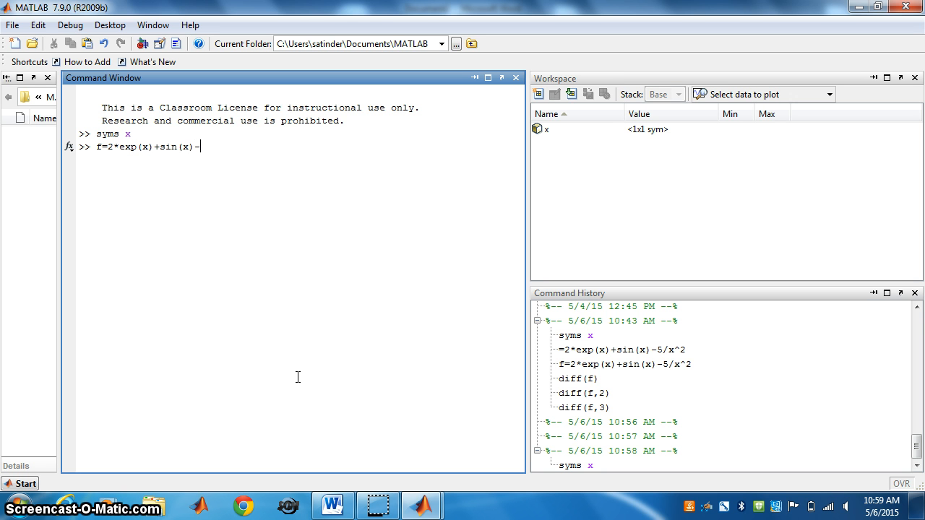
text(5/)
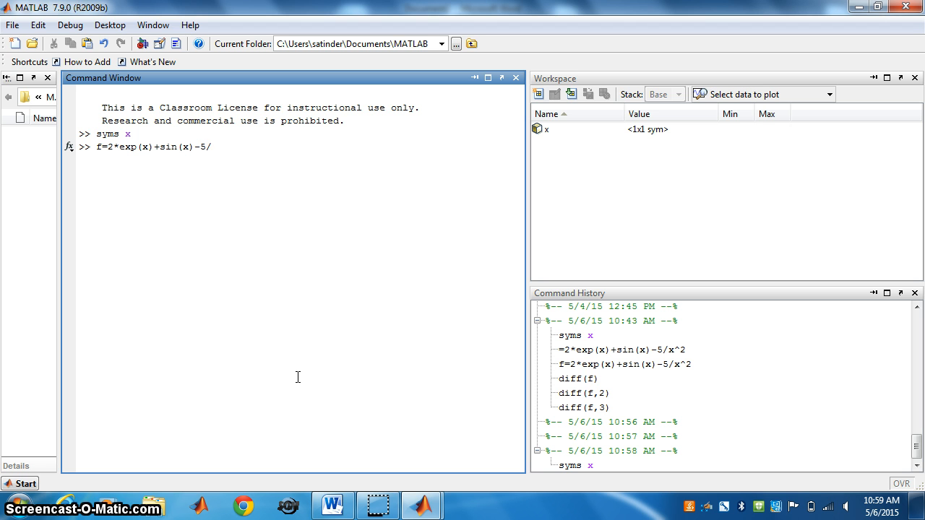
text(x^)
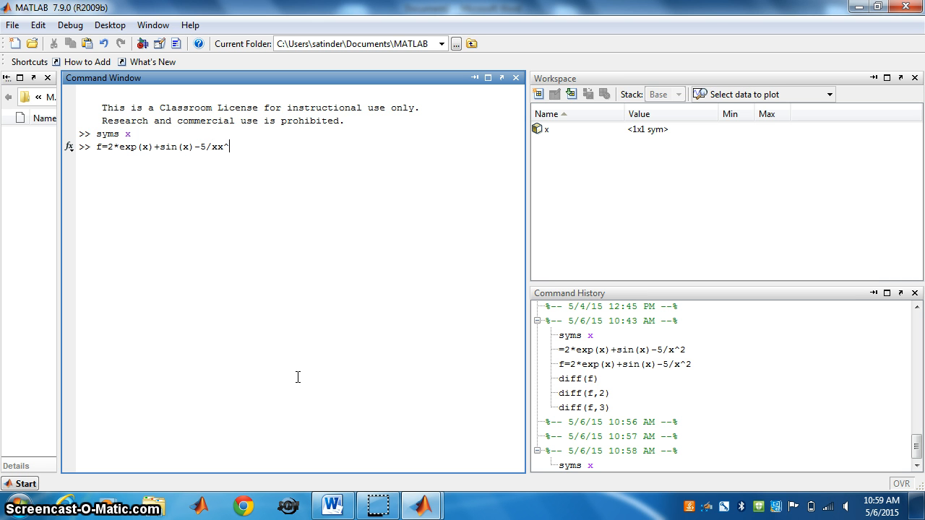
text(2)
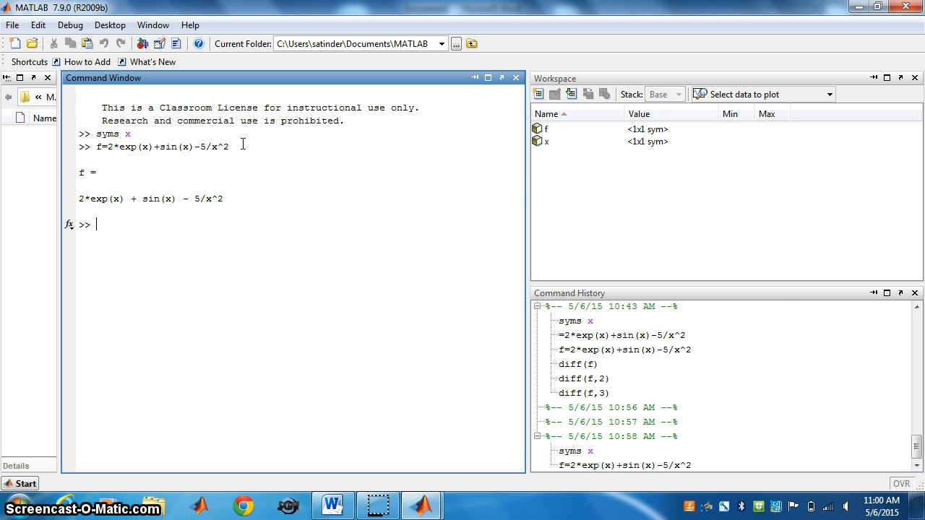
Run diff(f) to get cos(x) + 2*exp(x) + 10/x^3.
text(diff)
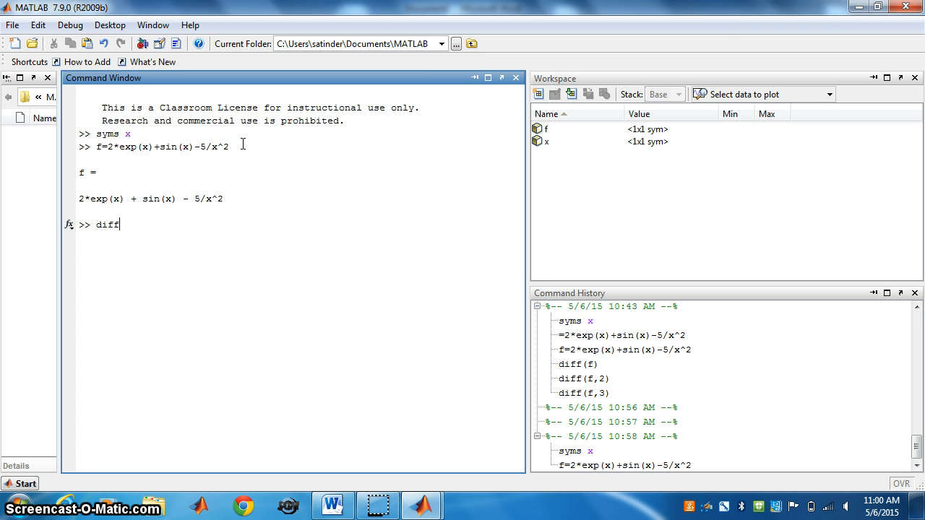
text((f))
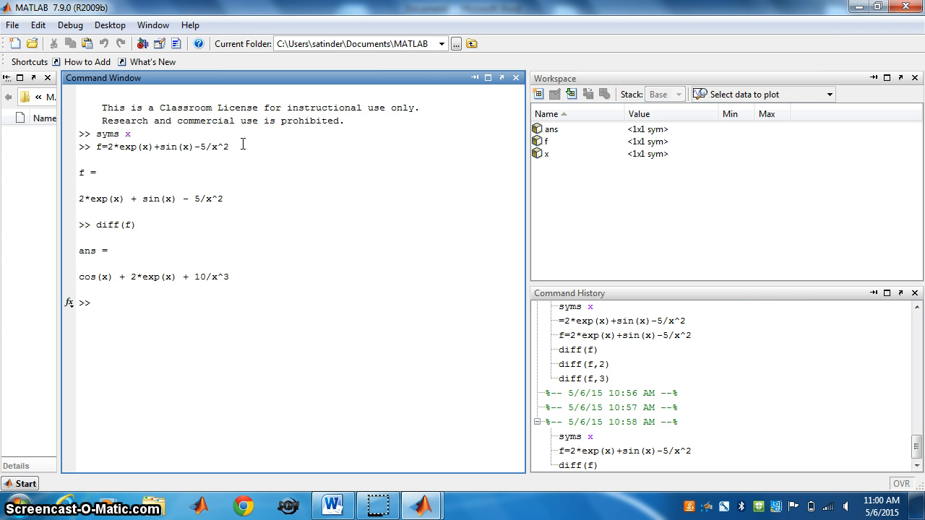
Type diff(f,2) at the prompt for the second derivative, without running it.
text(d)
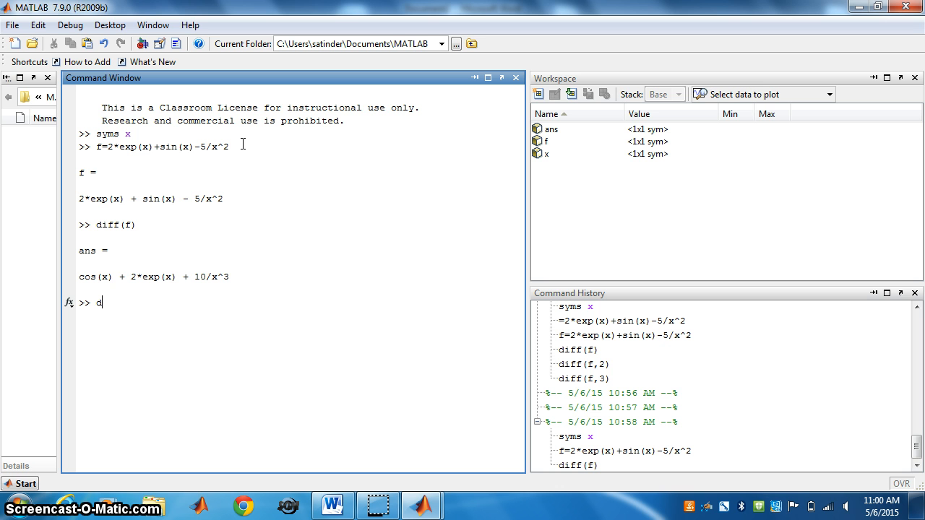
text(iff)
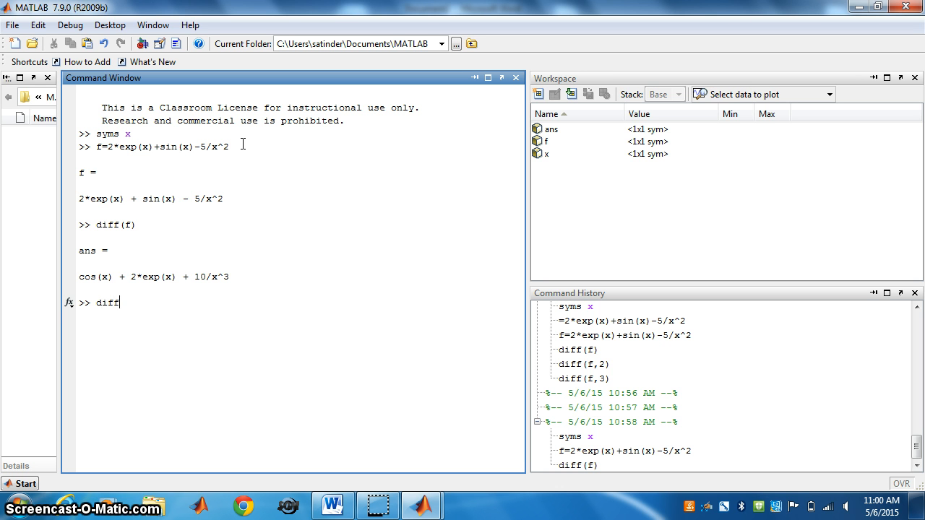
text(()
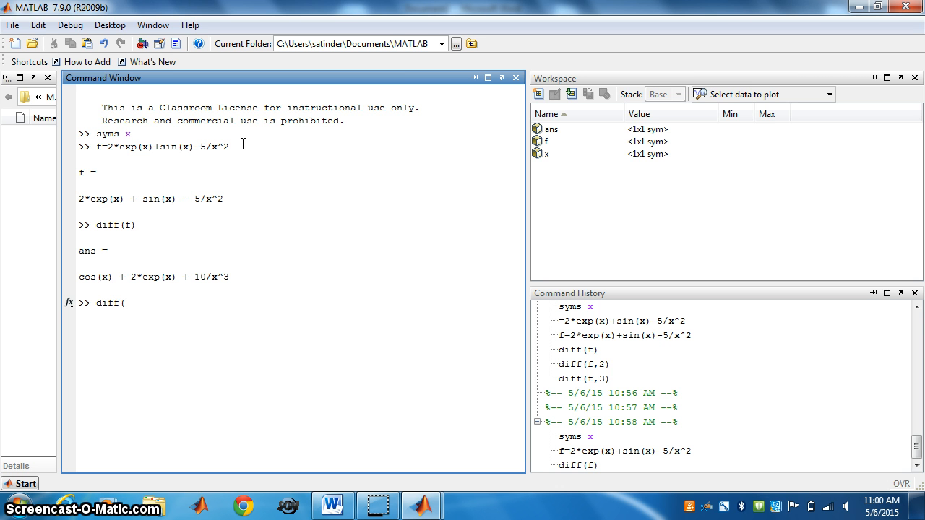
text(f)
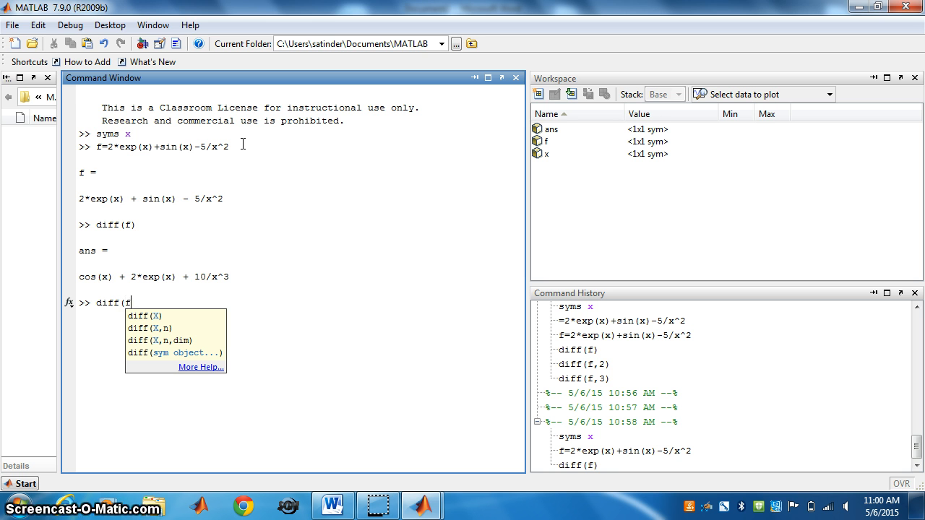
text(,)
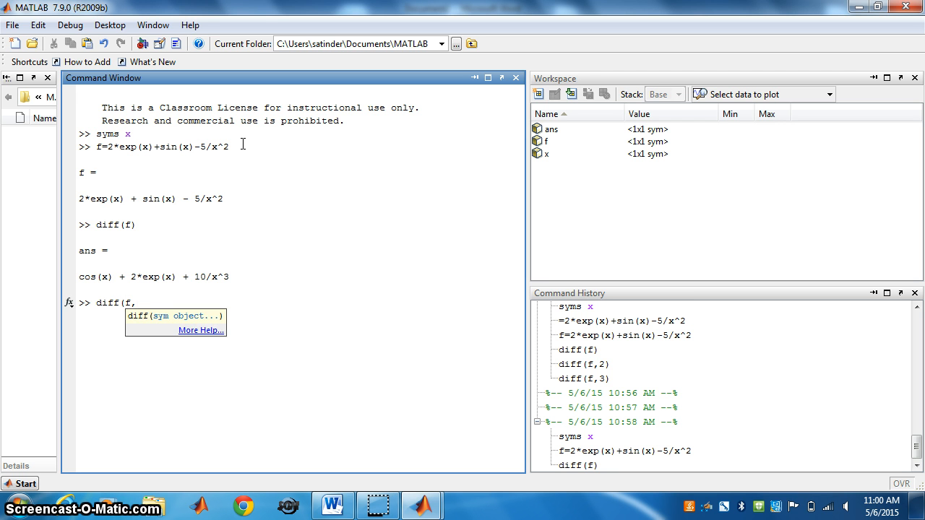
text(2)
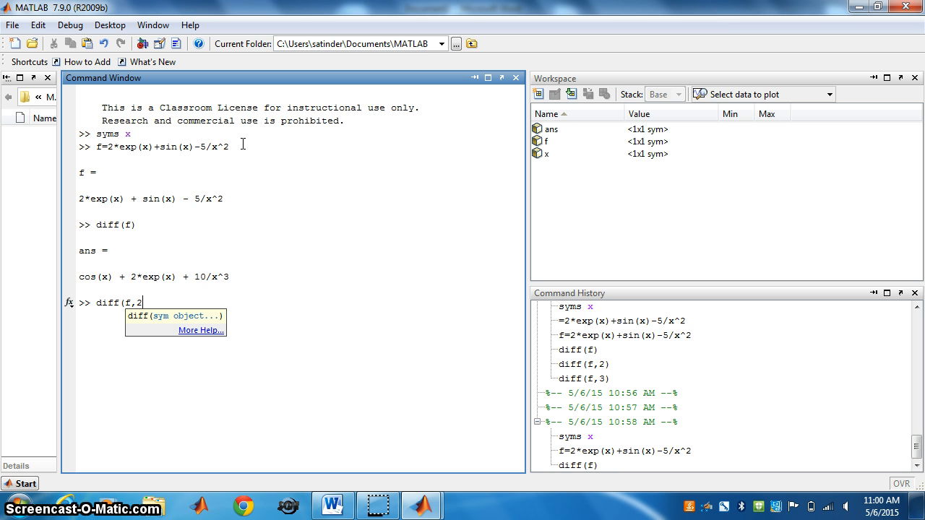
text())
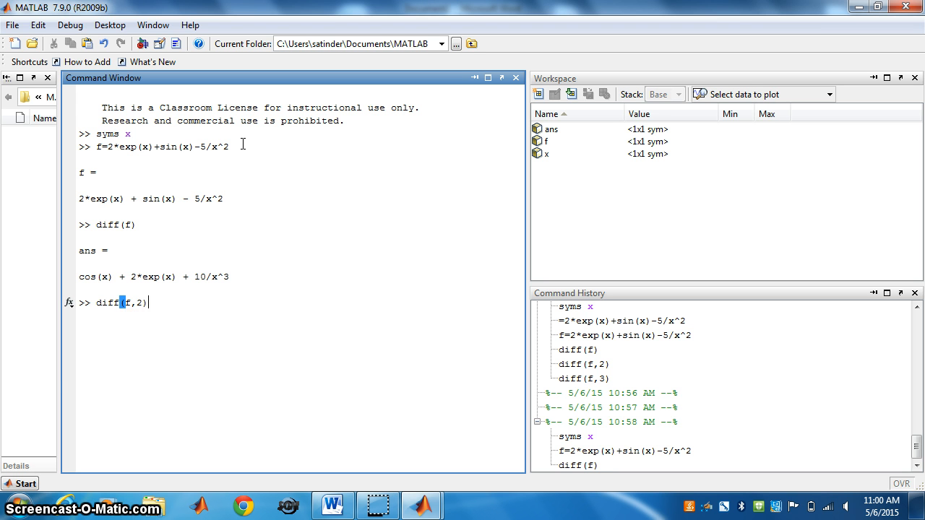